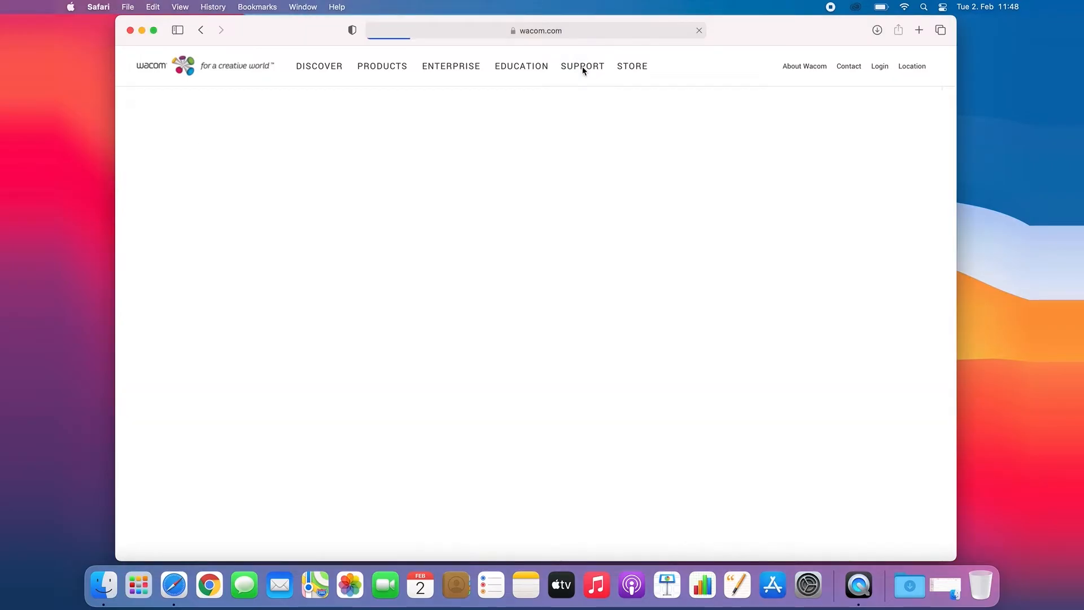
Navigate to Wacom Support > Drivers, Manuals, Downloads and find the macOS driver
left_click(582, 65)
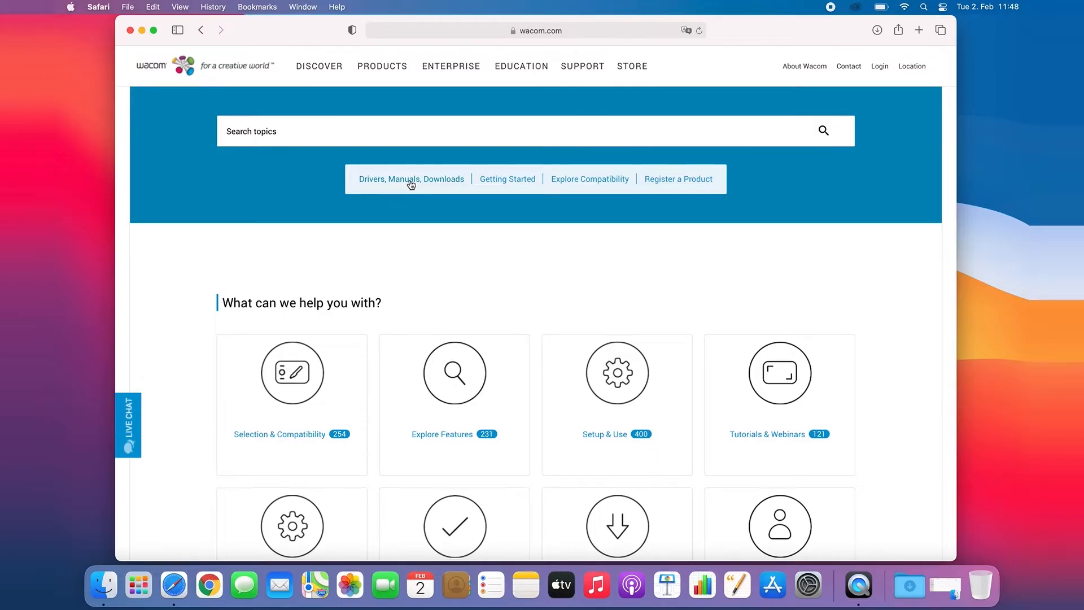
left_click(411, 180)
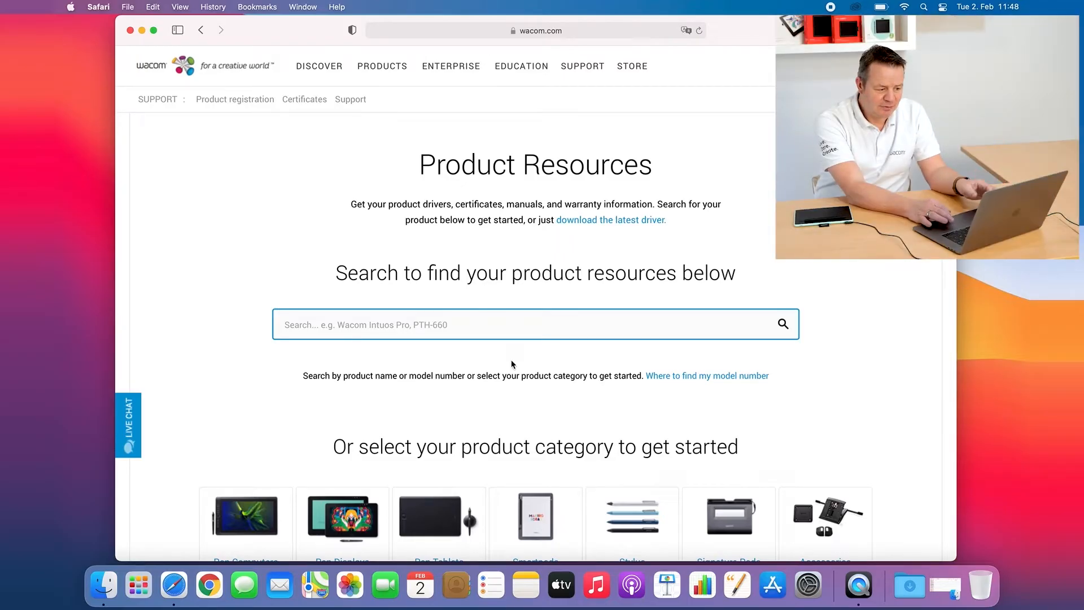
scroll("down", 3)
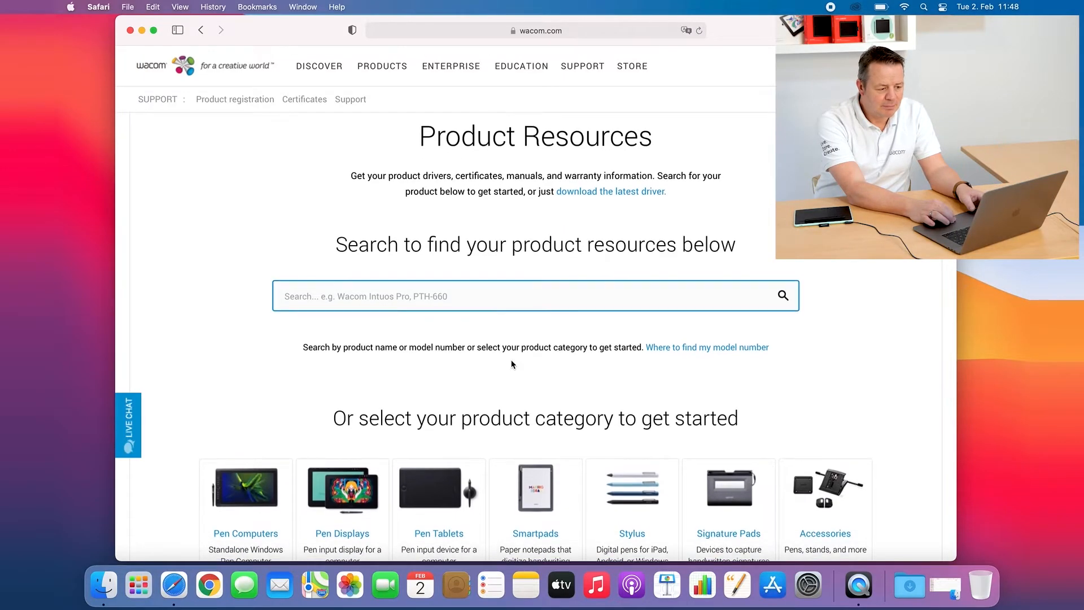
scroll("down", 3)
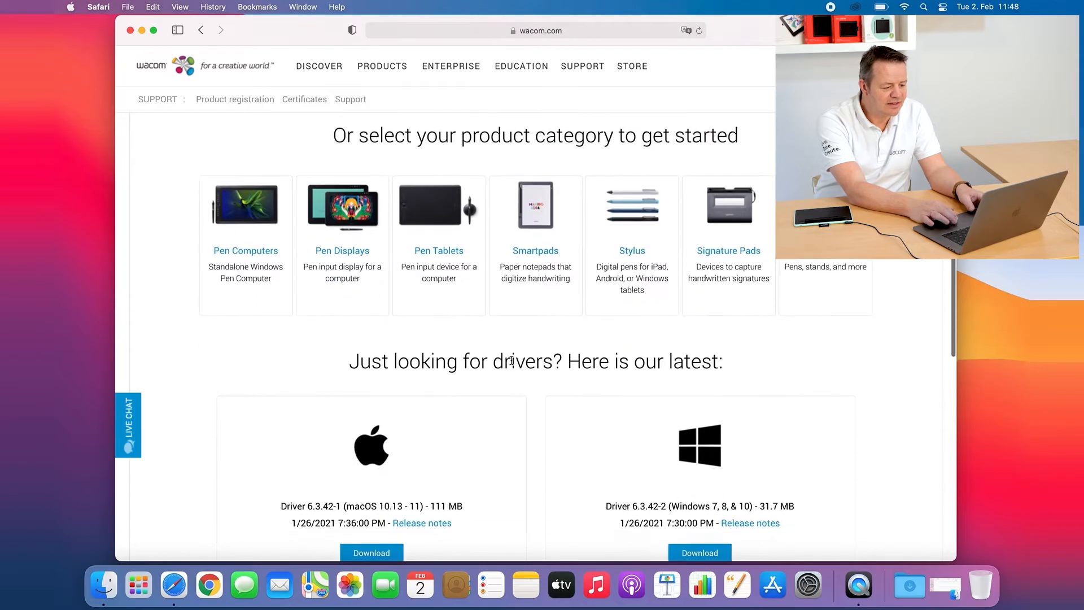
scroll("down", 3)
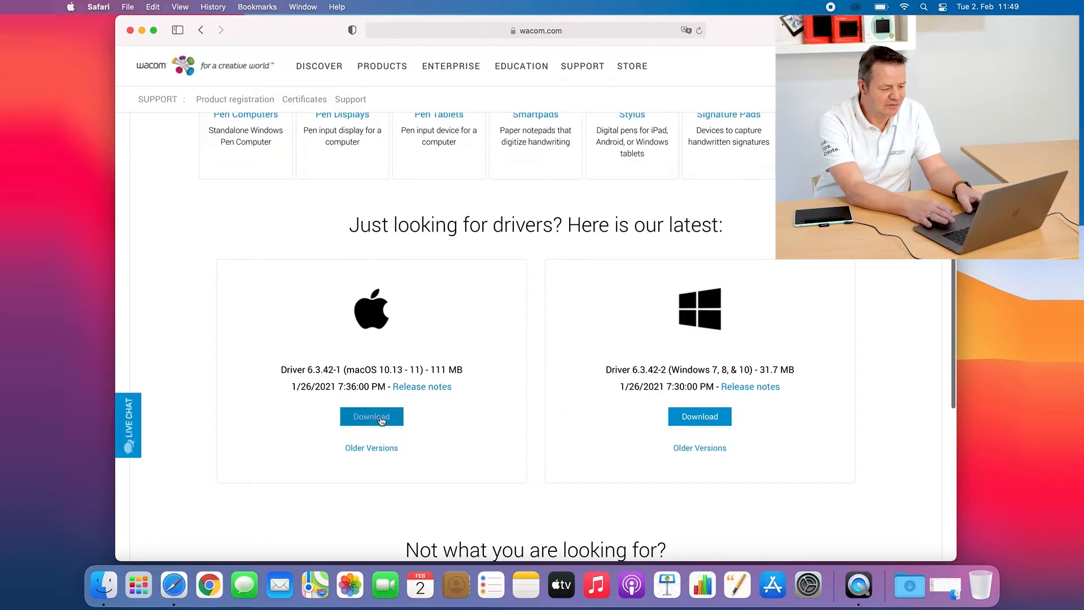
Start and confirm the download of macOS driver 6.3.42-1
left_click(372, 416)
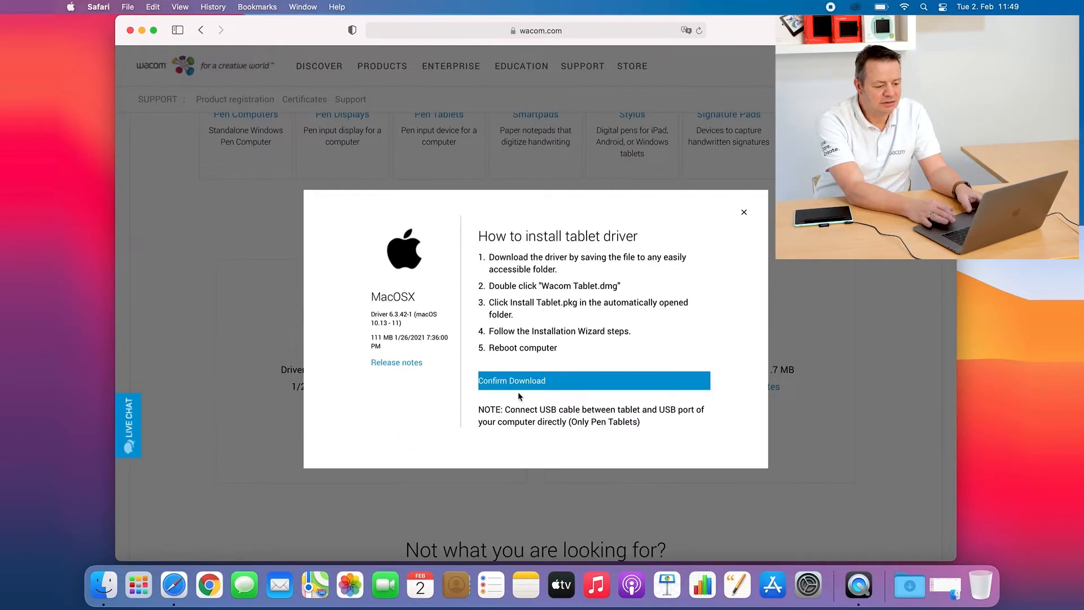
left_click(594, 380)
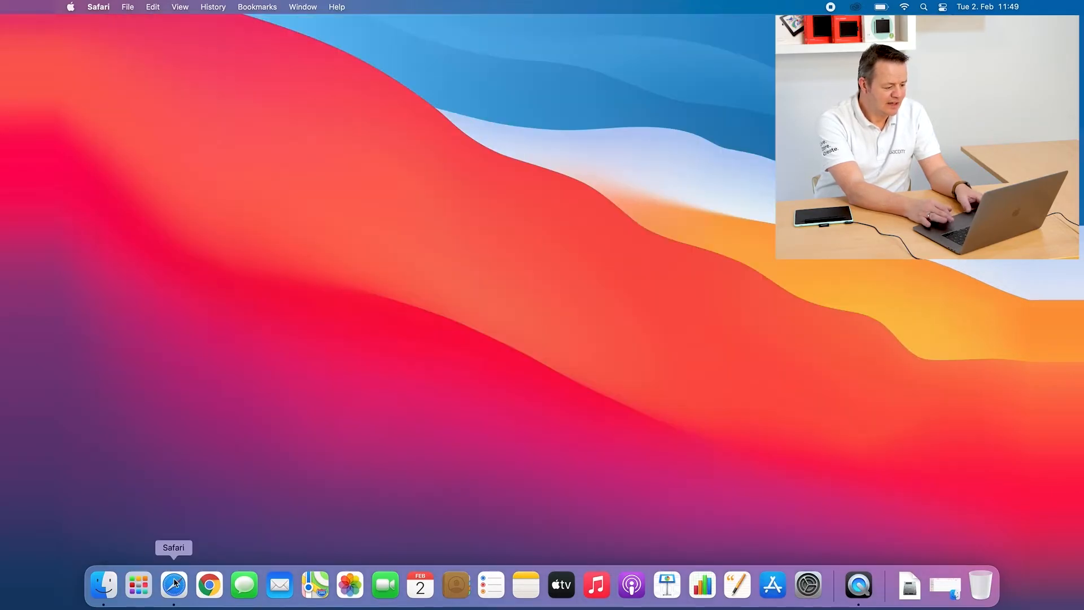
Mount WacomTablet_6.3.42-1.dmg from Downloads and select Install Wacom Tablet.pkg
left_click(105, 586)
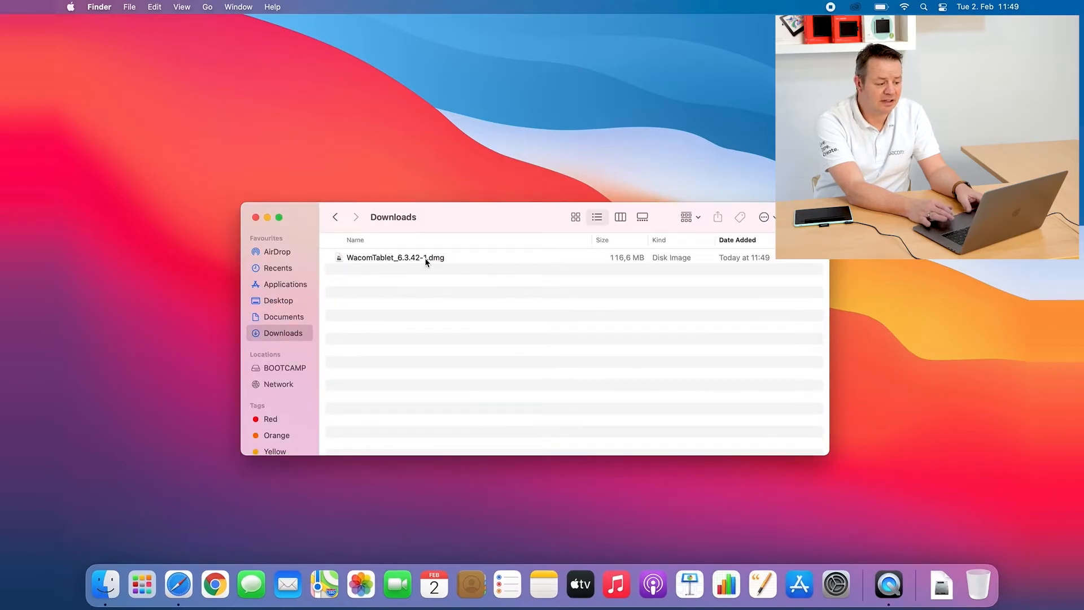
double_click(395, 257)
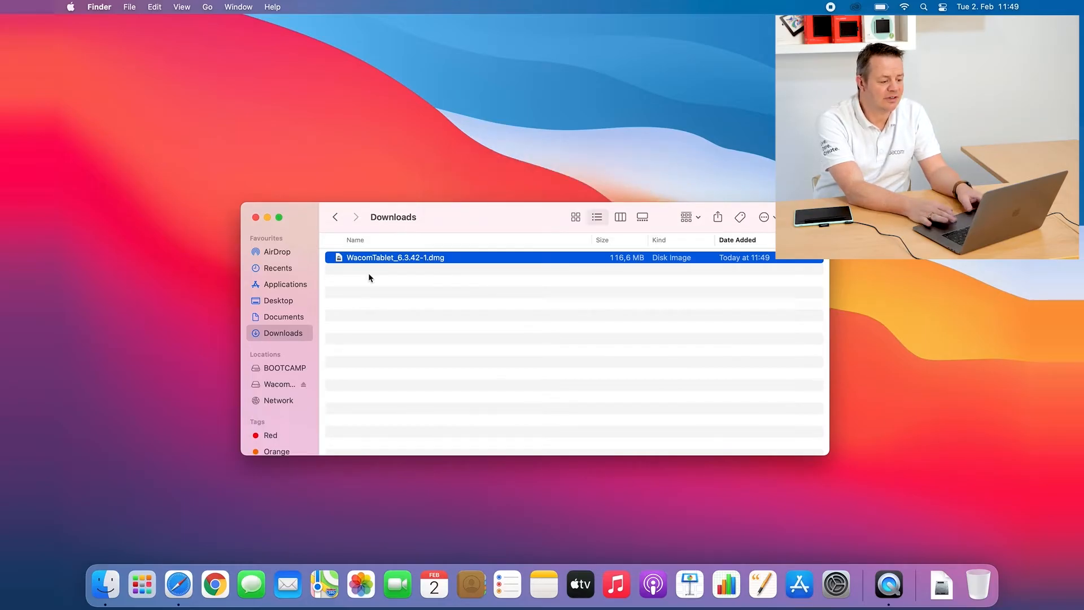
double_click(395, 257)
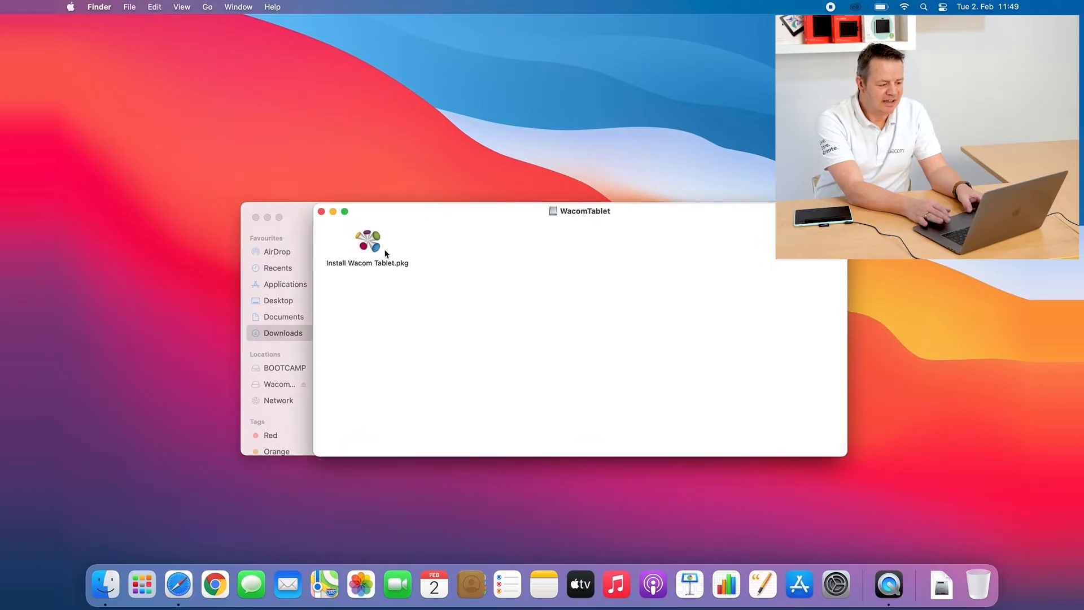
left_click(368, 240)
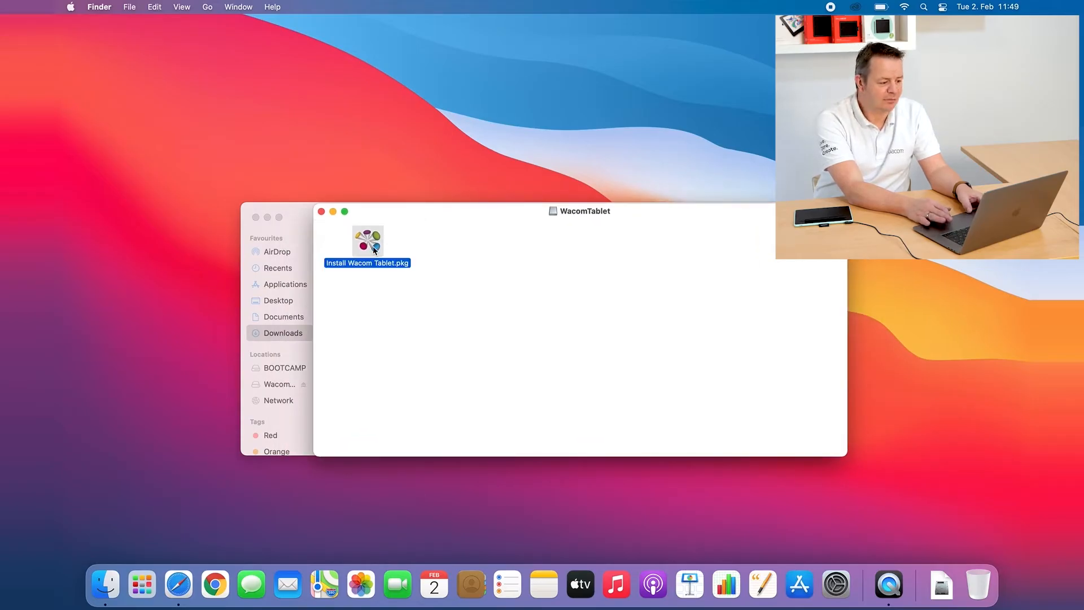
Run the Wacom Tablet installer: accept the licence, start the standard install and authorise with the password
double_click(368, 240)
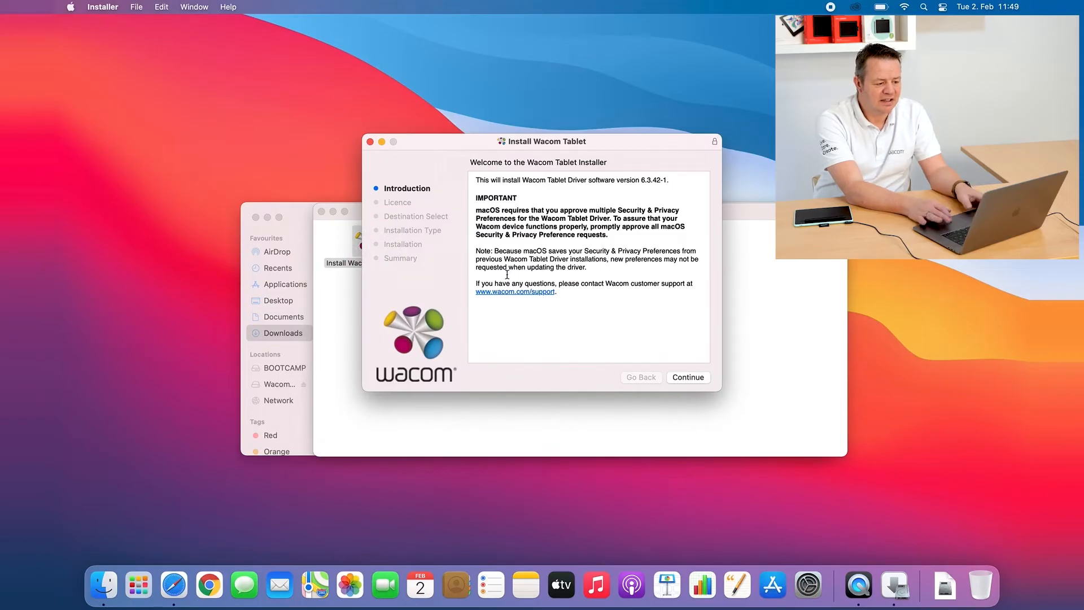
left_click(689, 377)
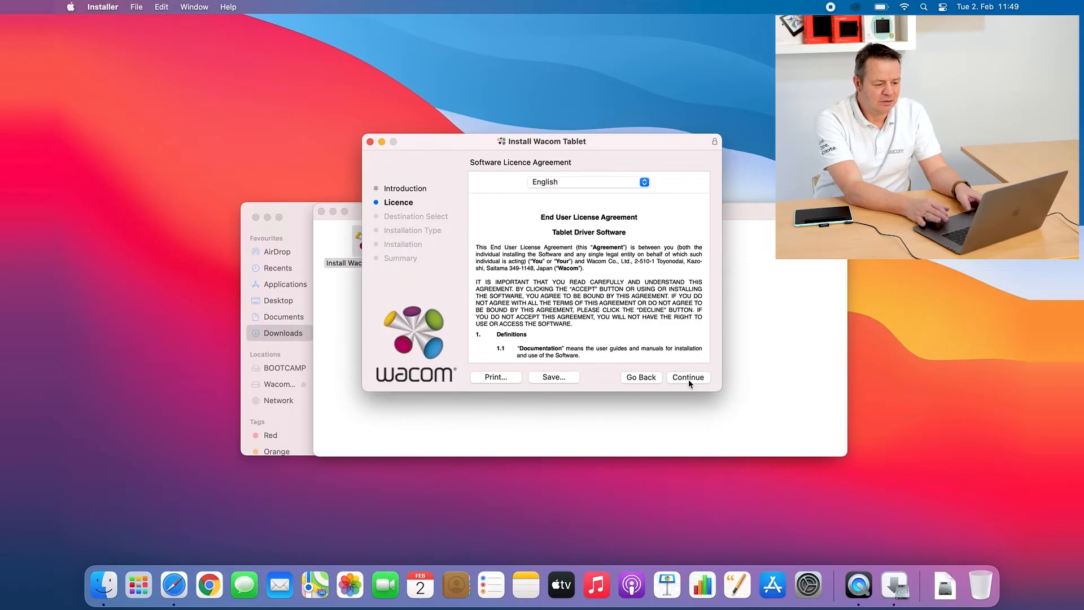
left_click(689, 377)
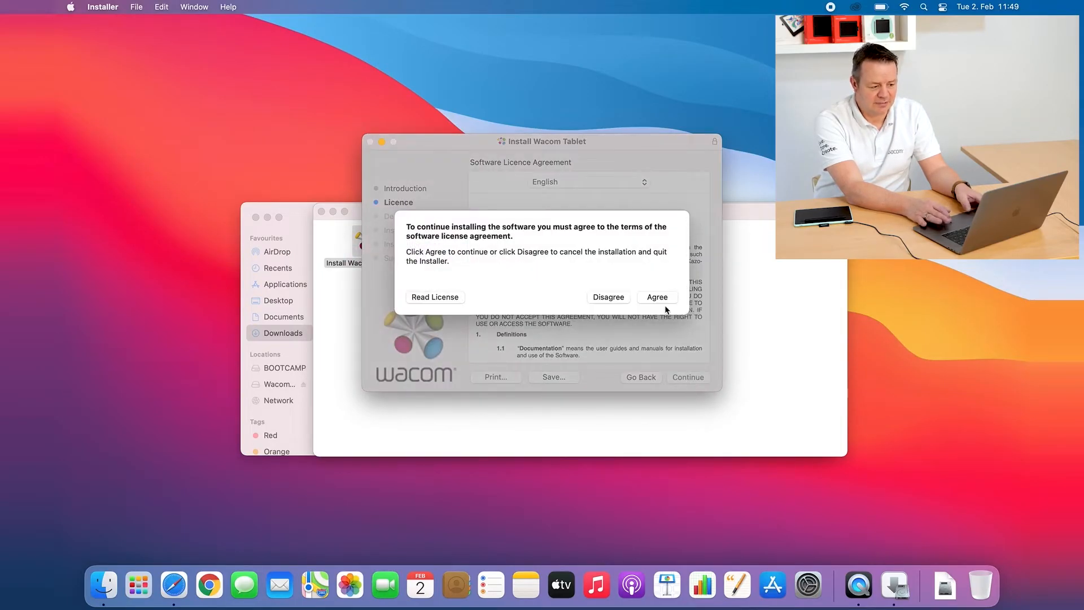
left_click(657, 297)
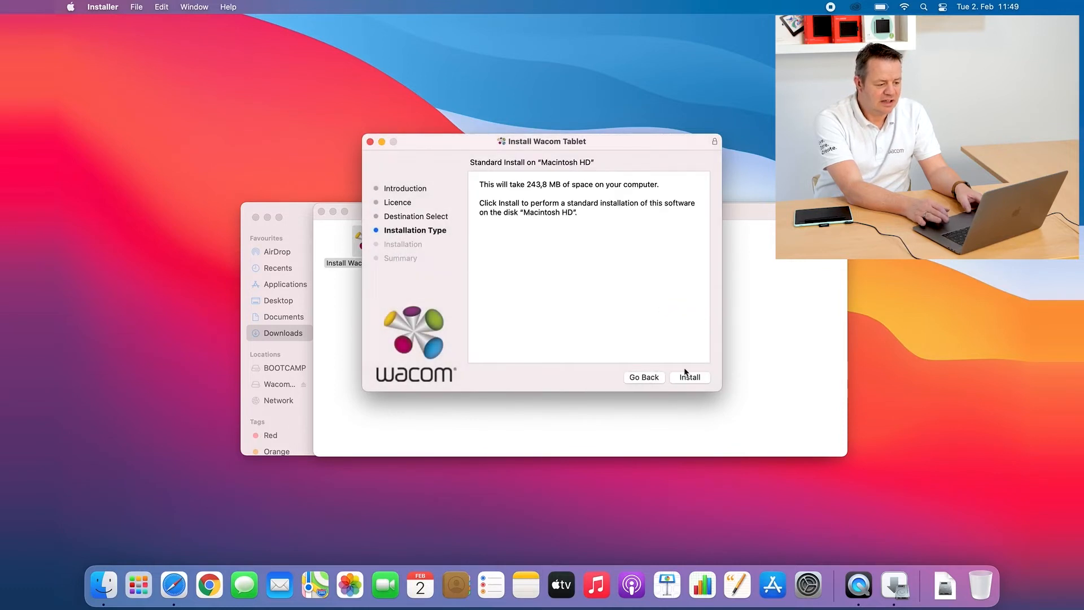
left_click(689, 377)
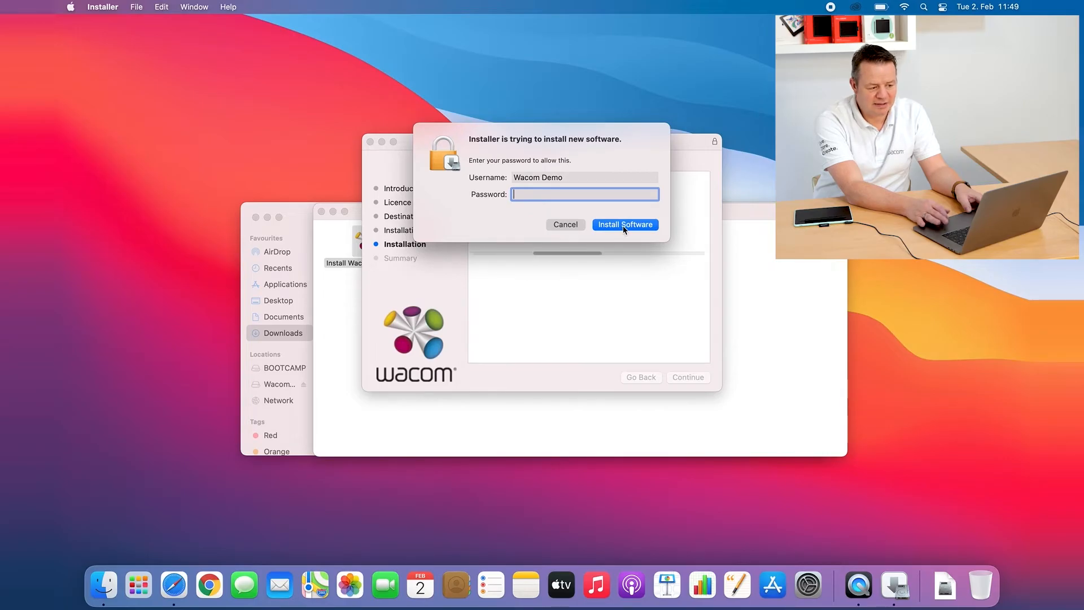
left_click(626, 224)
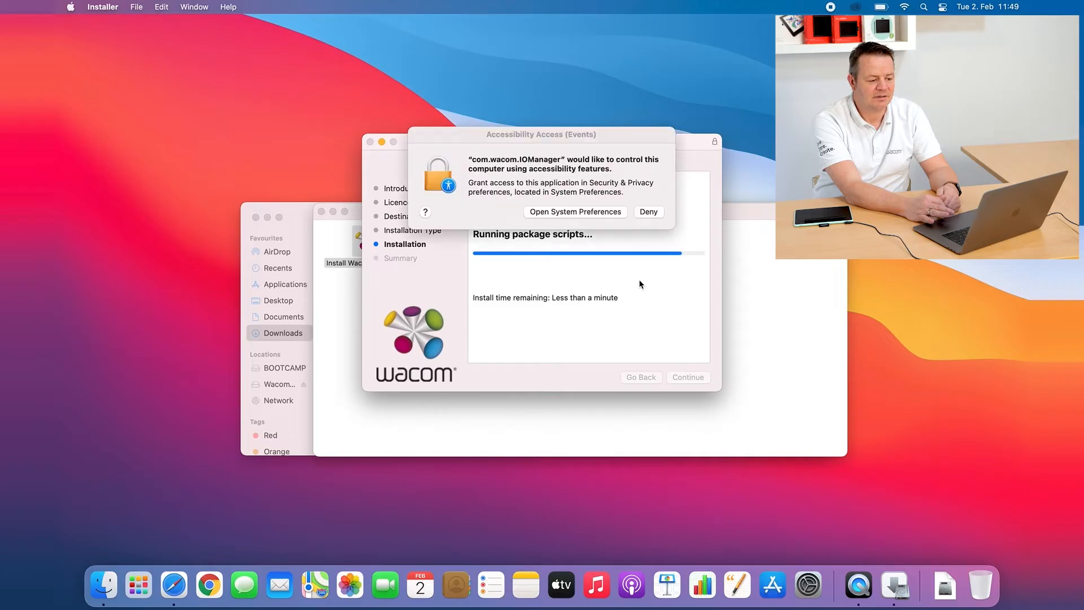
mouse_move(603, 86)
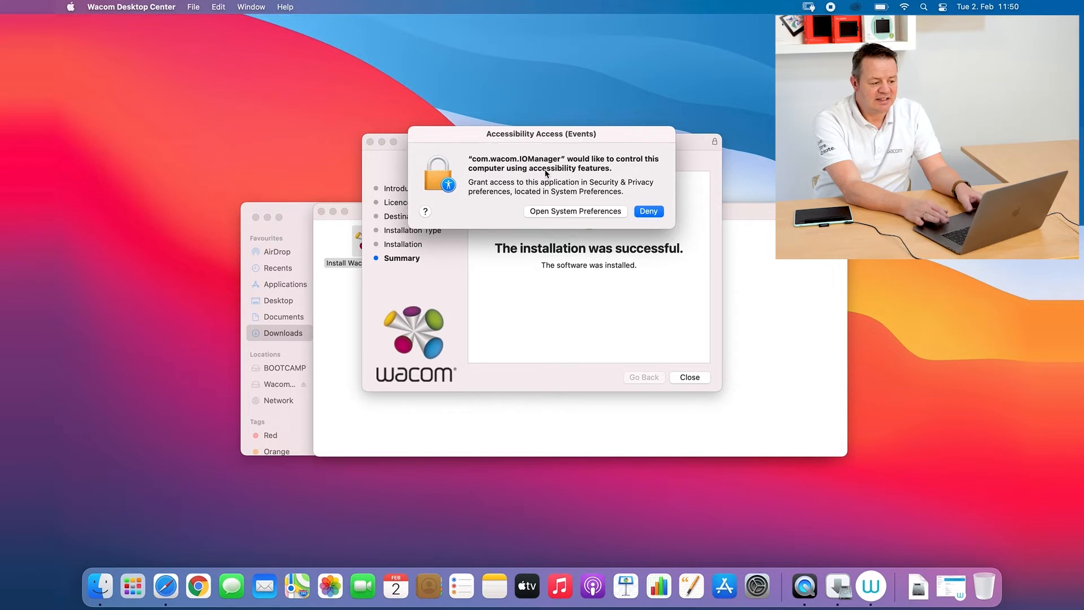
mouse_move(615, 203)
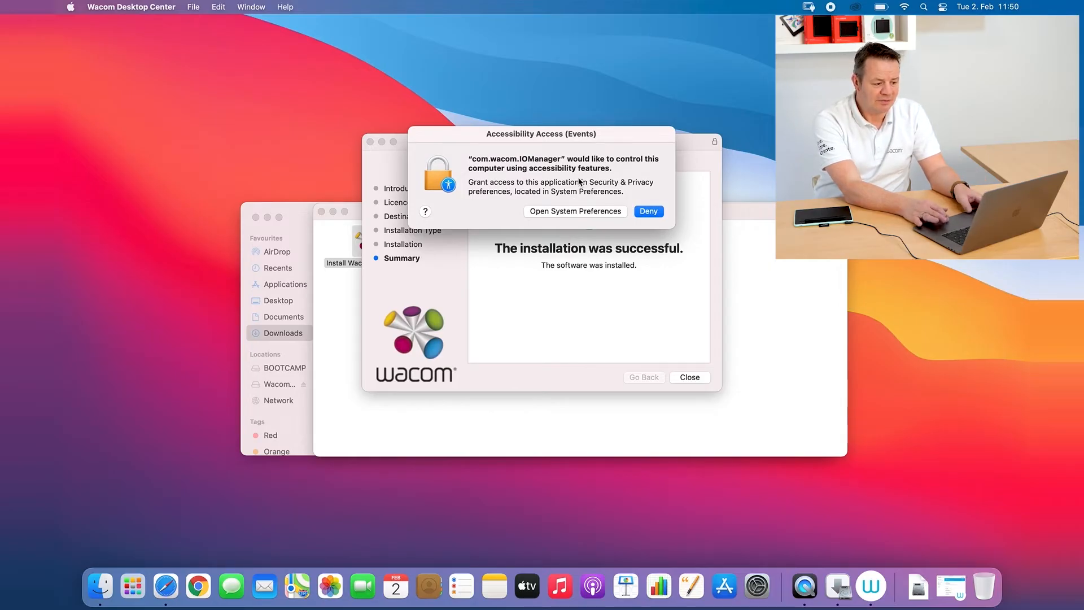
mouse_move(605, 208)
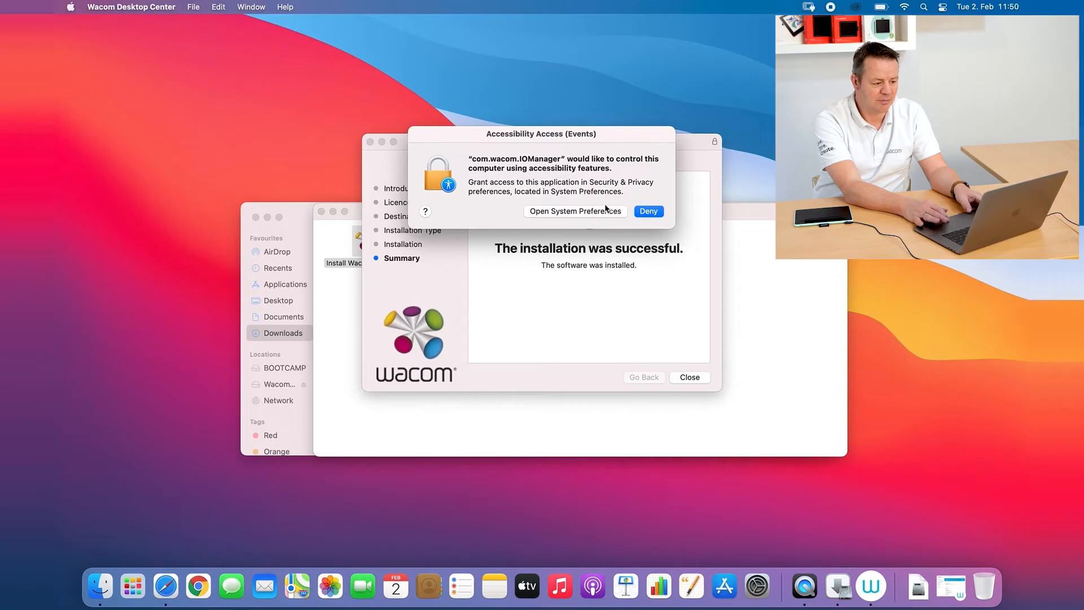
mouse_move(573, 219)
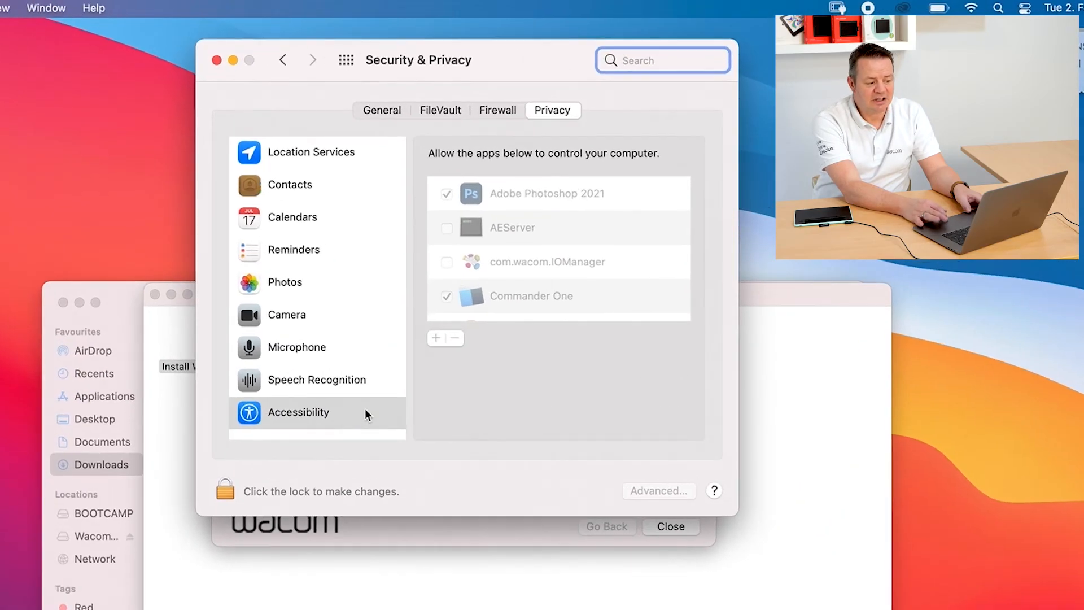
mouse_move(496, 390)
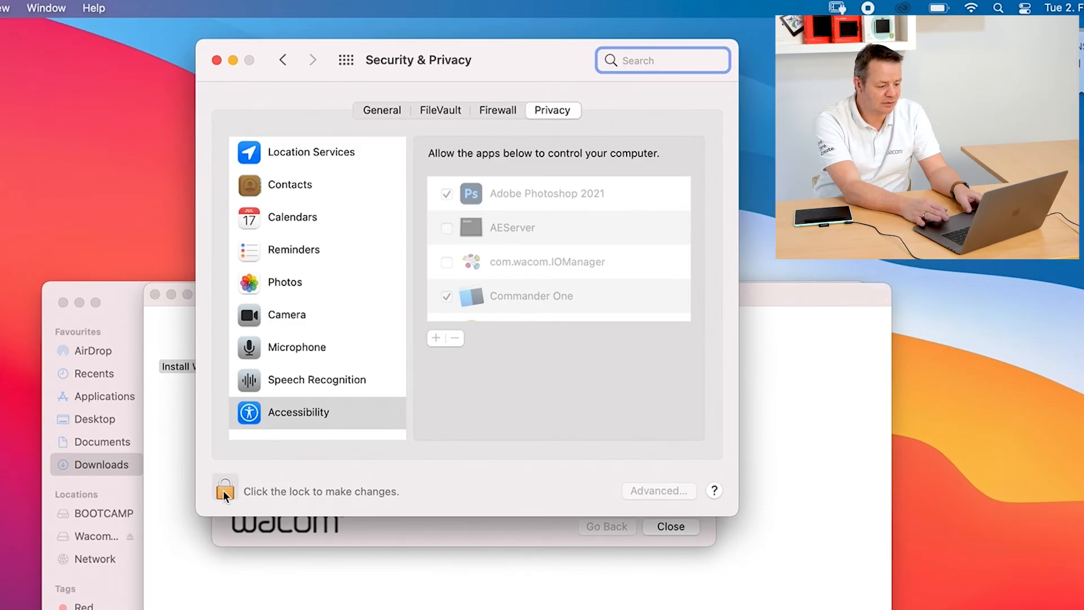
Unlock Accessibility, allow com.wacom.IOManager to control the computer, and relock the settings
left_click(225, 490)
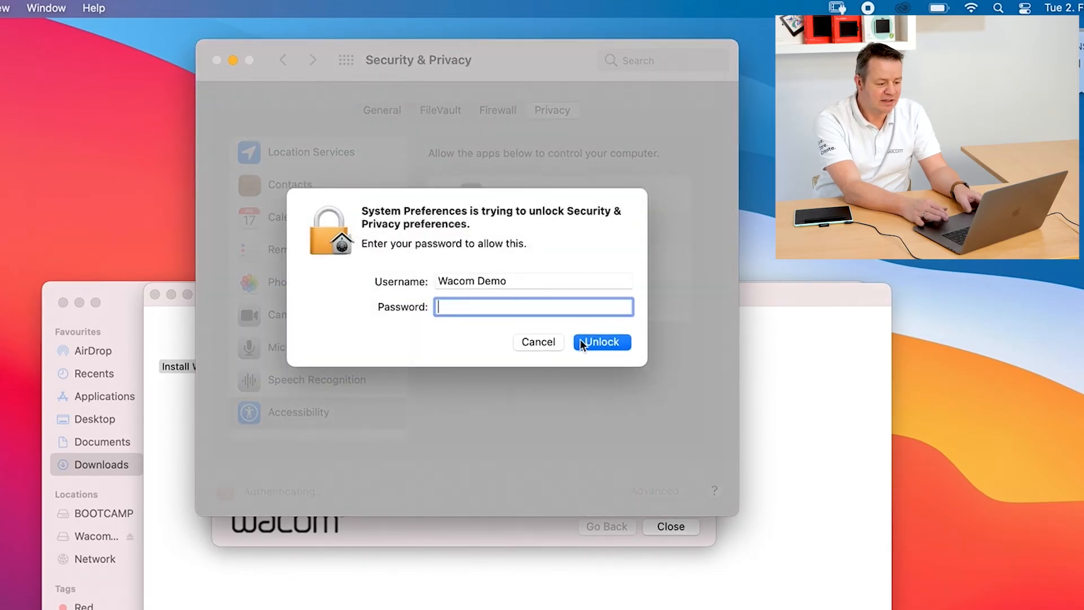
left_click(602, 341)
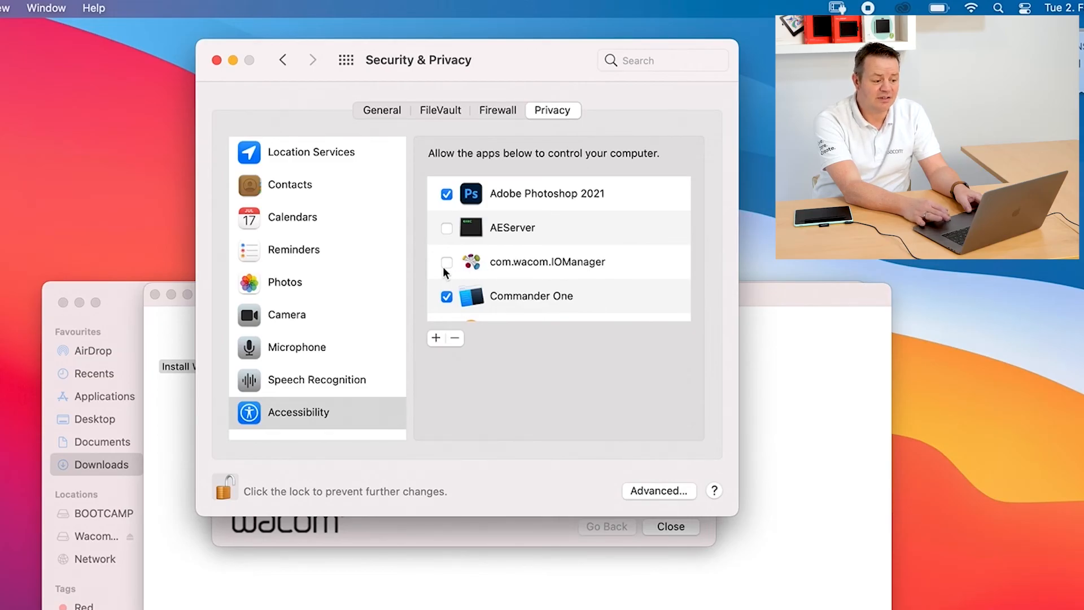
mouse_move(450, 271)
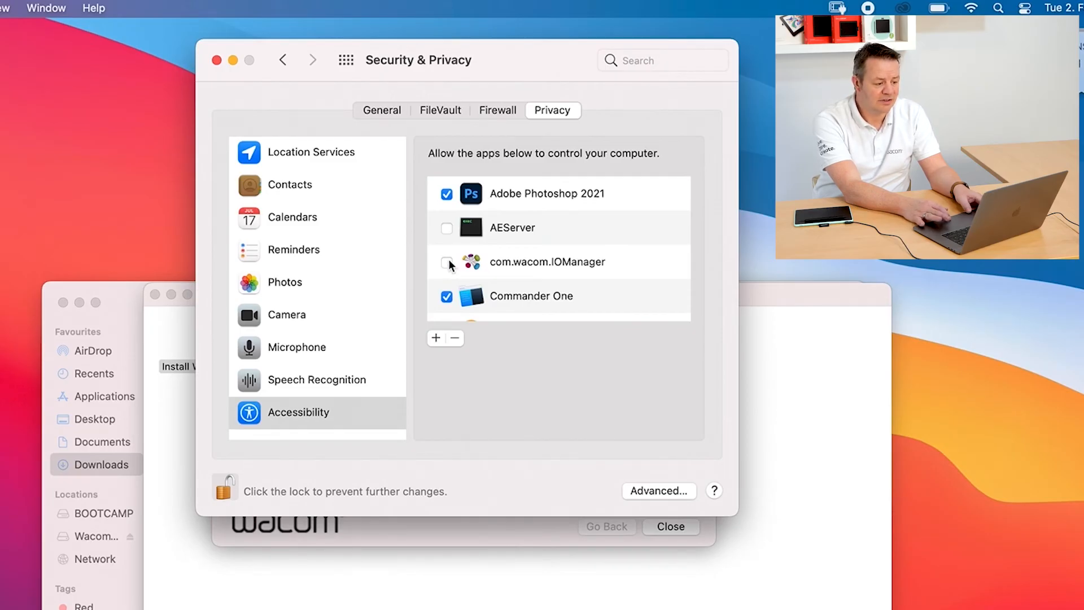
left_click(446, 262)
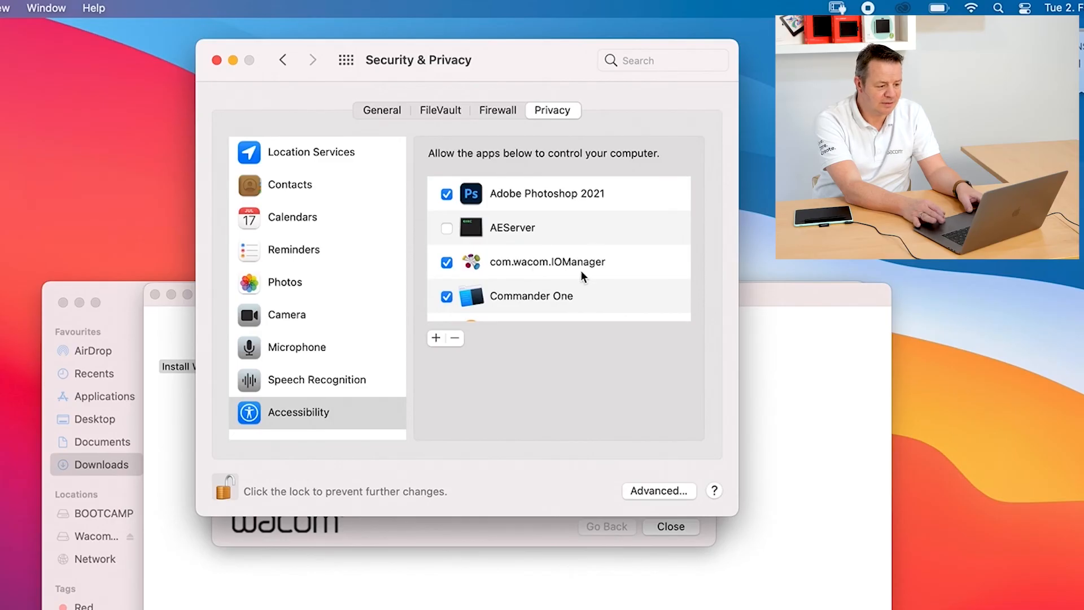
left_click(224, 486)
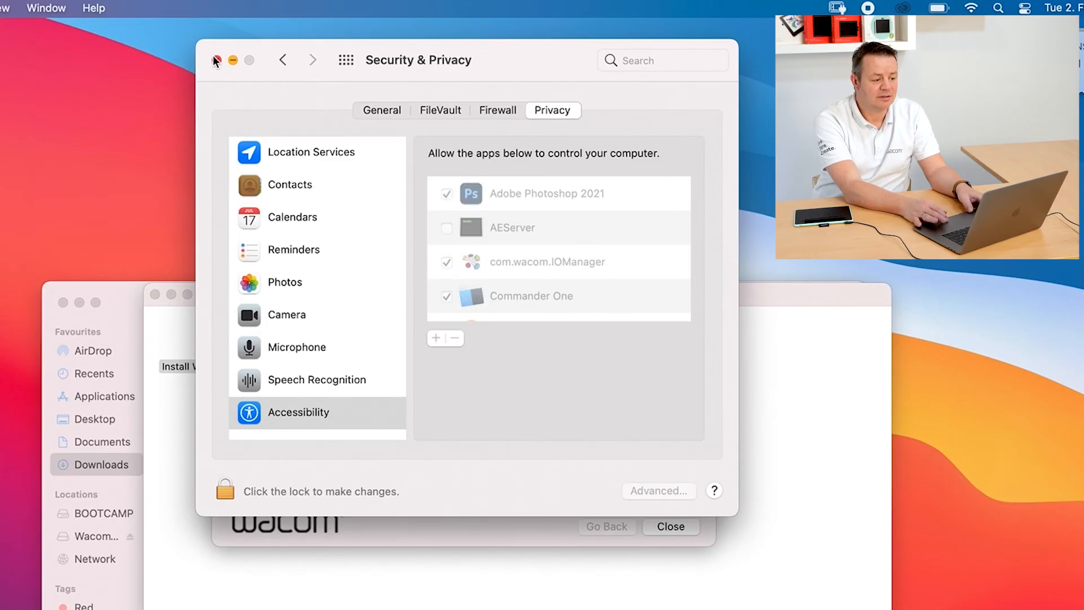
Close the finished installer, move its package to the Bin, and launch Wacom Desktop Center
left_click(219, 60)
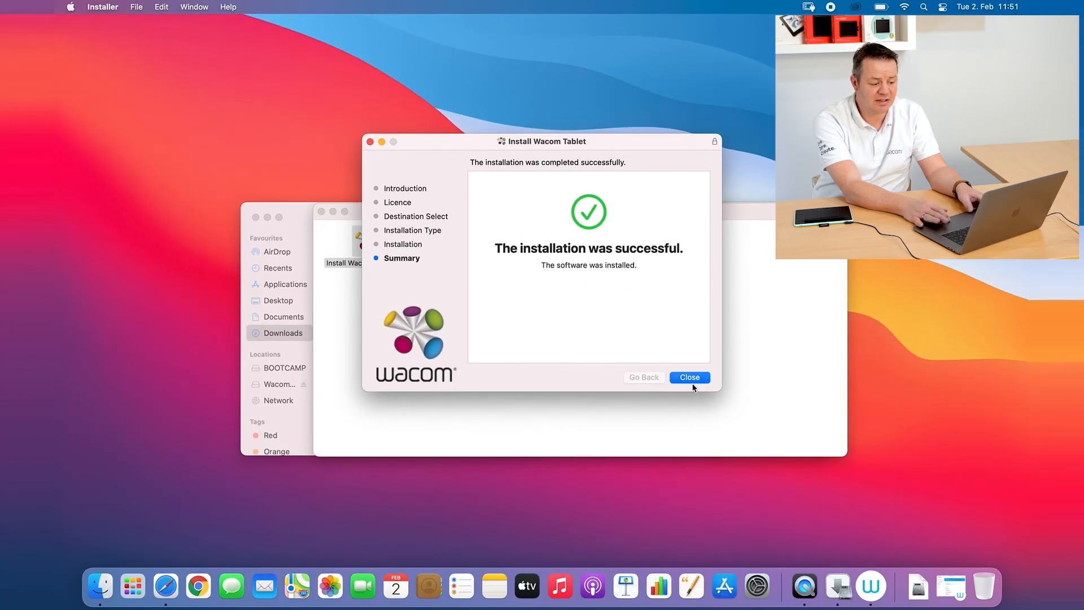
left_click(689, 377)
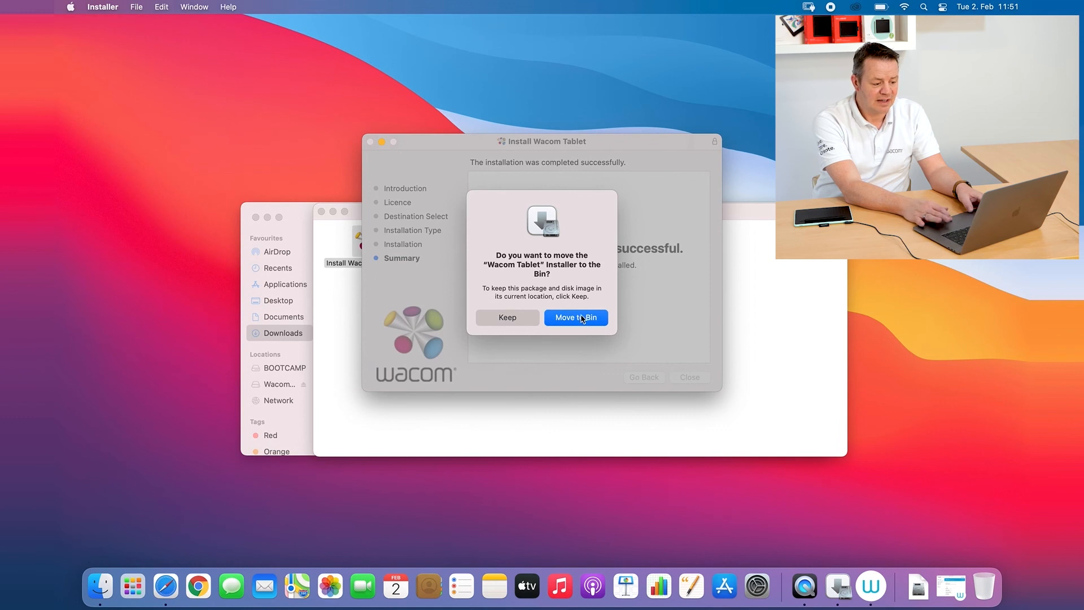
left_click(576, 317)
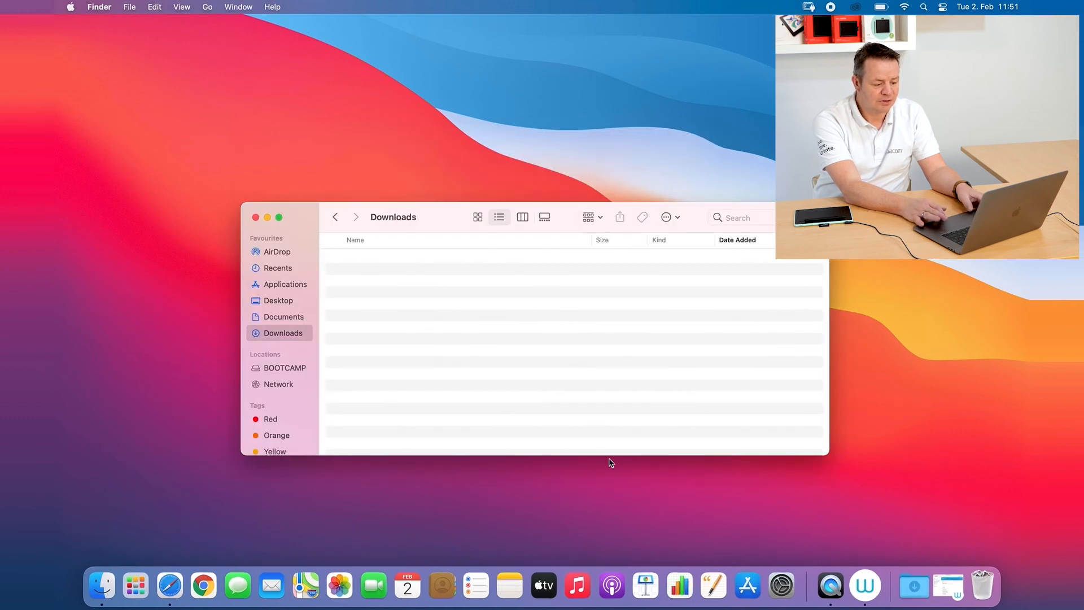
left_click(870, 585)
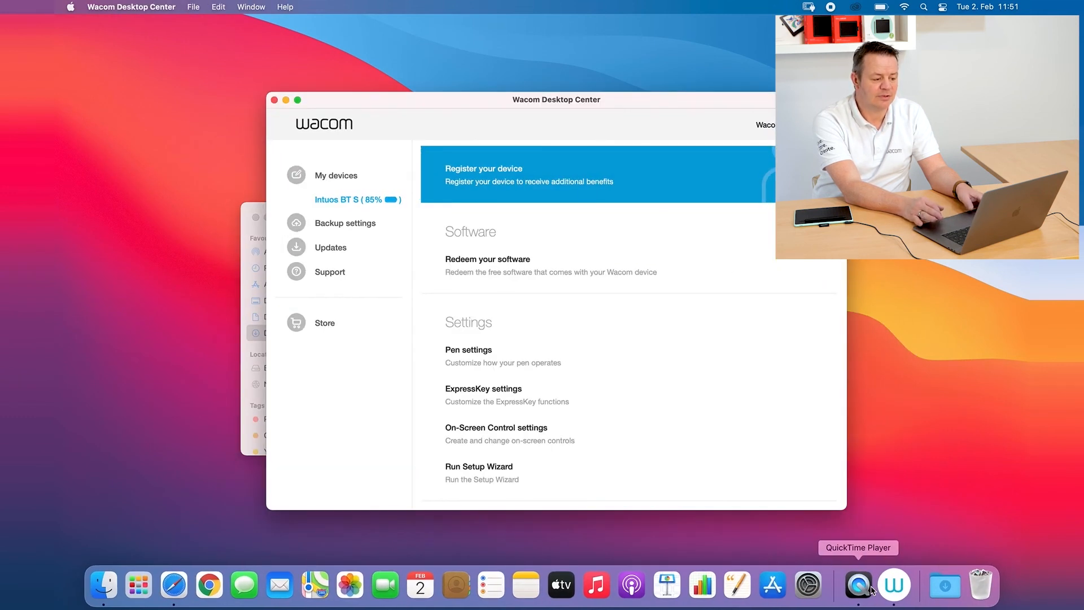